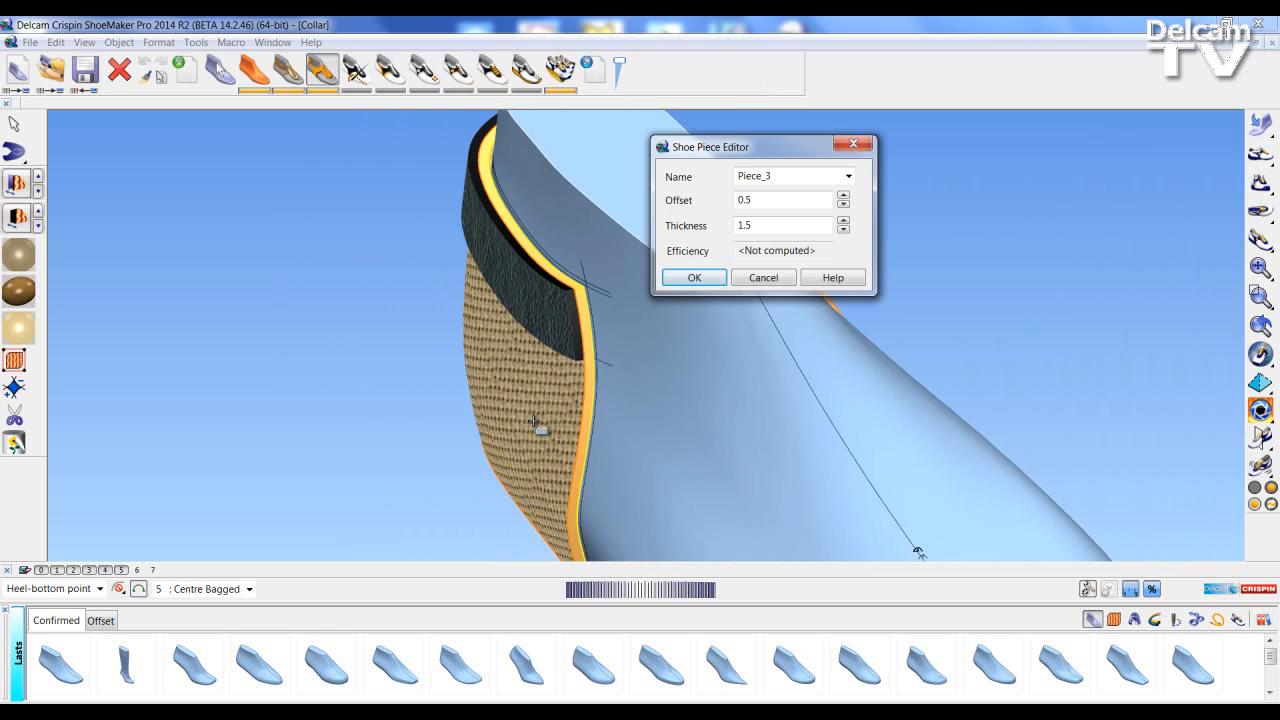
mouse_move(560, 318)
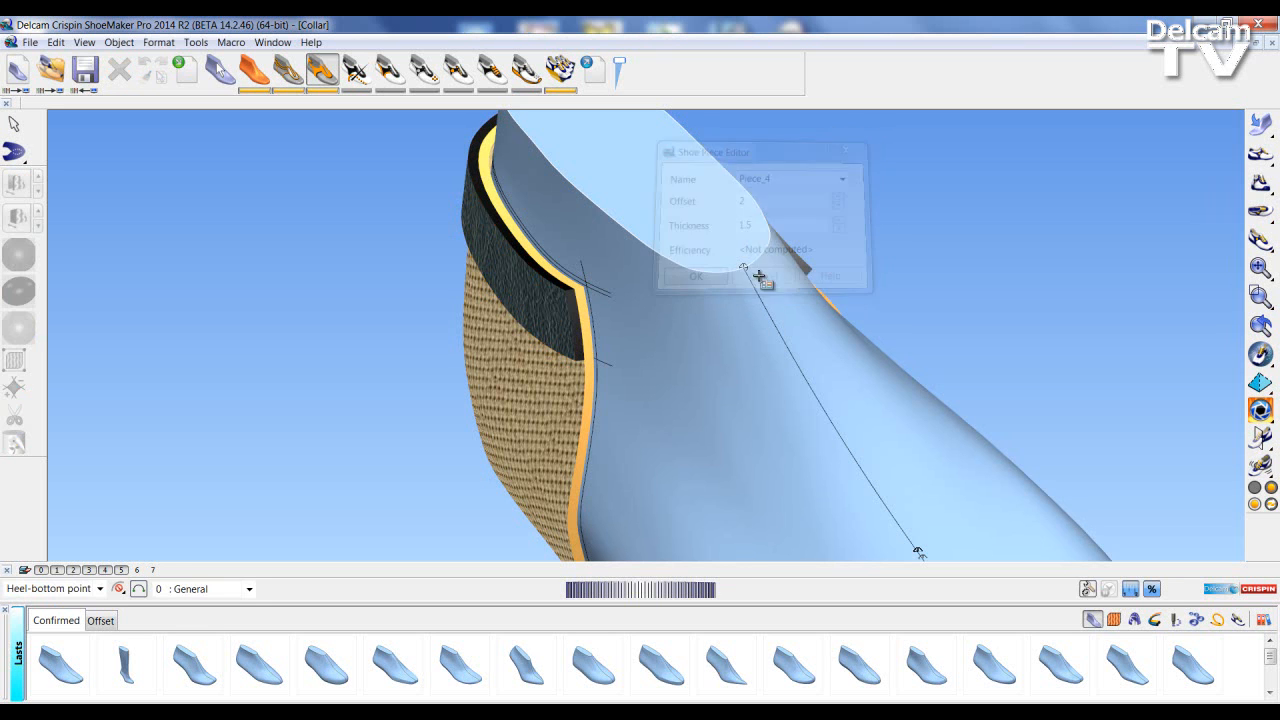
- Apply an Outside collar seam to the collar's top edge from the seam flyout
left_click(697, 275)
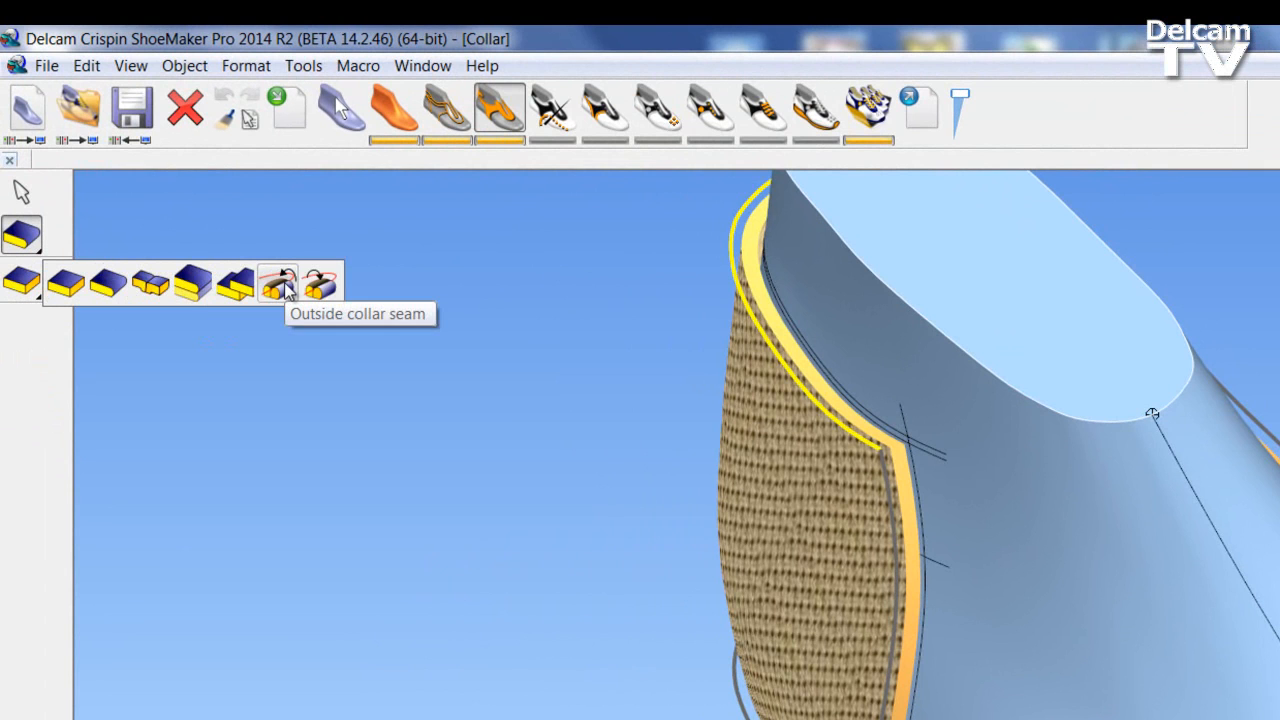
mouse_move(320, 283)
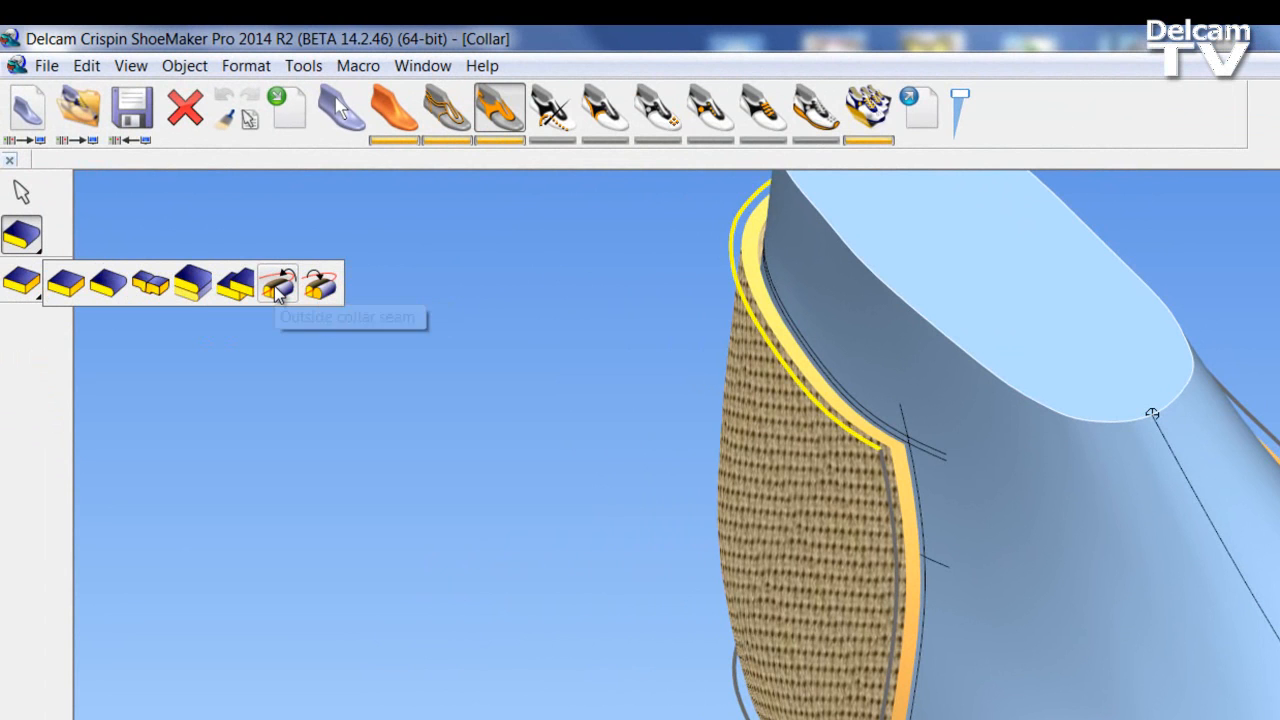
left_click(277, 283)
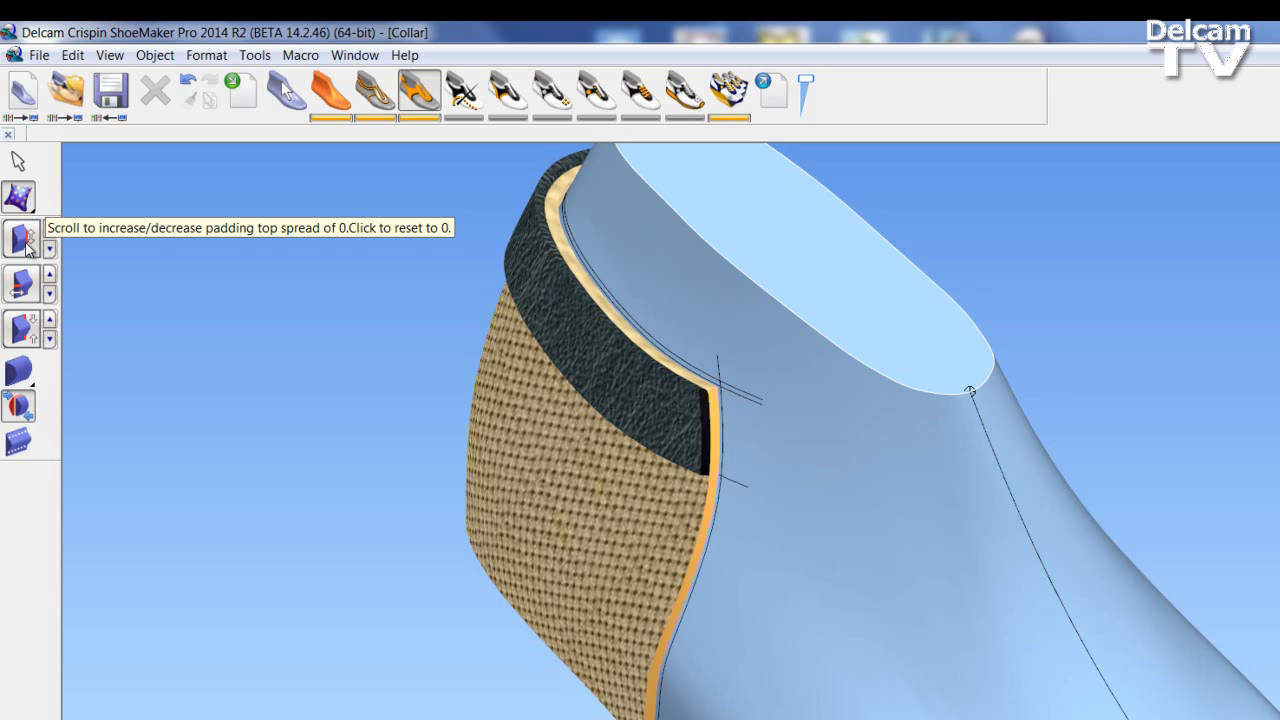
mouse_move(28, 253)
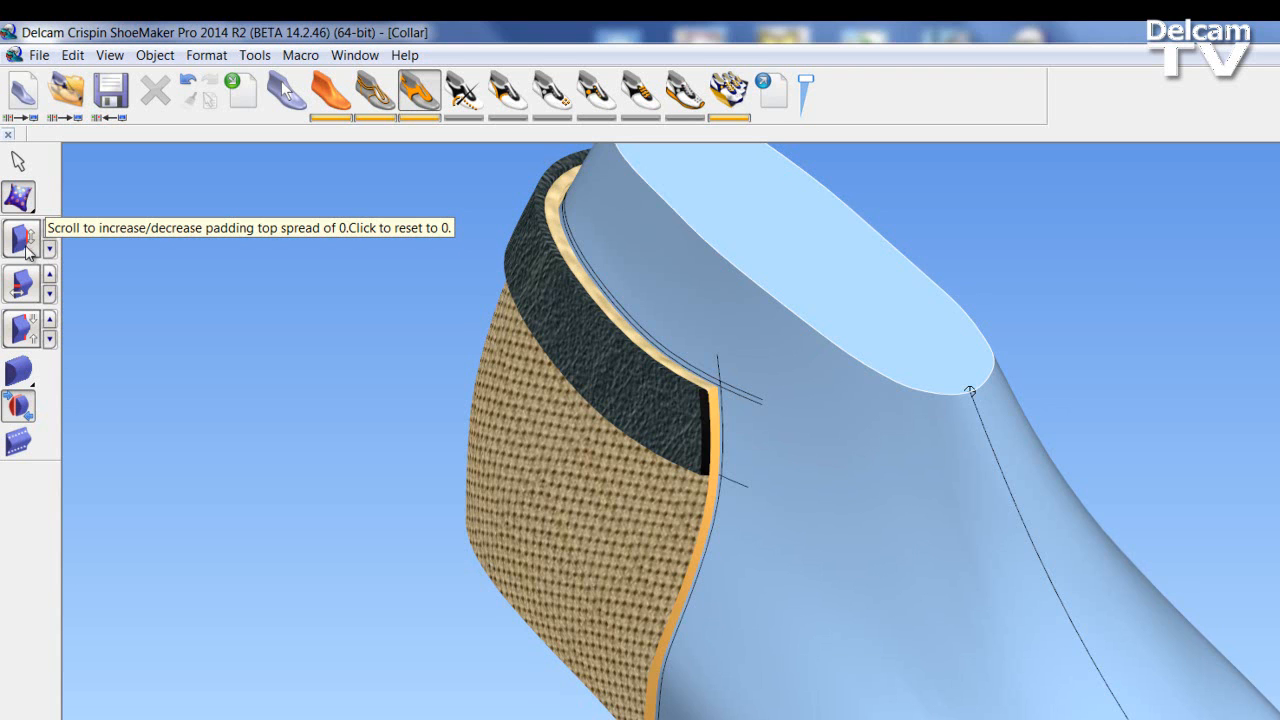
mouse_move(22, 285)
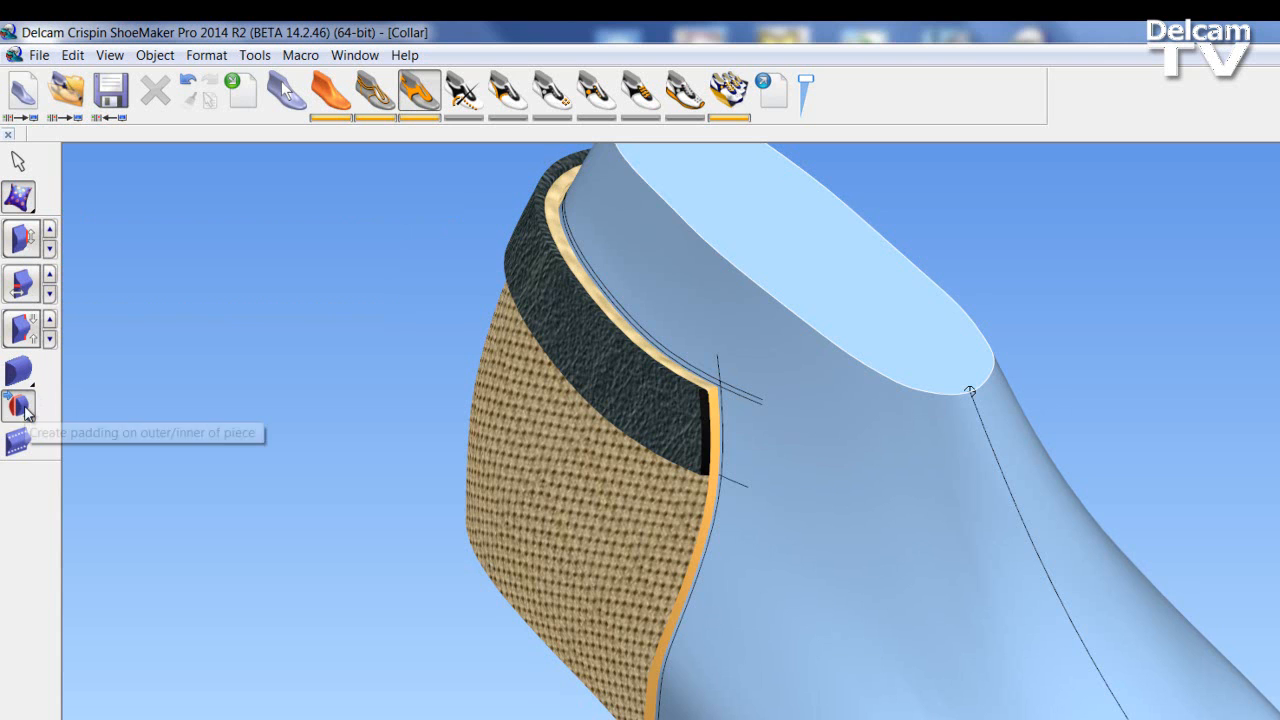
mouse_move(20, 412)
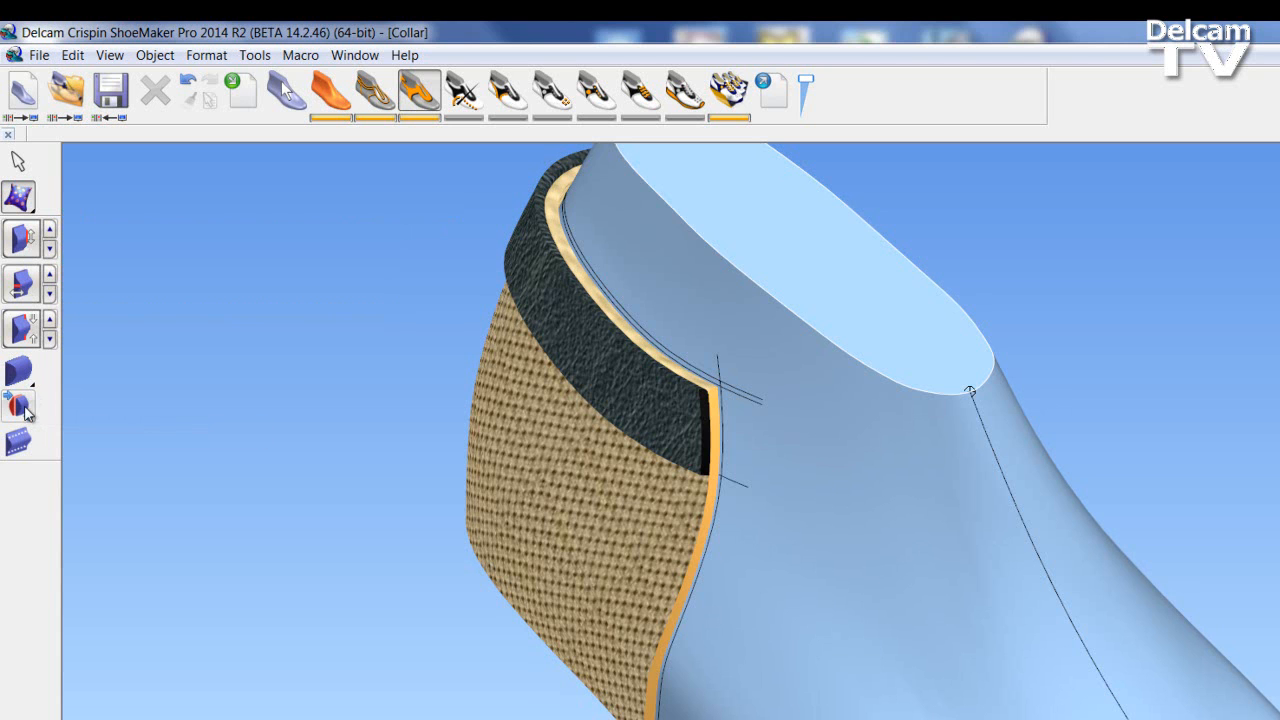
- Create padding on the inner face of the collar piece
left_click(575, 510)
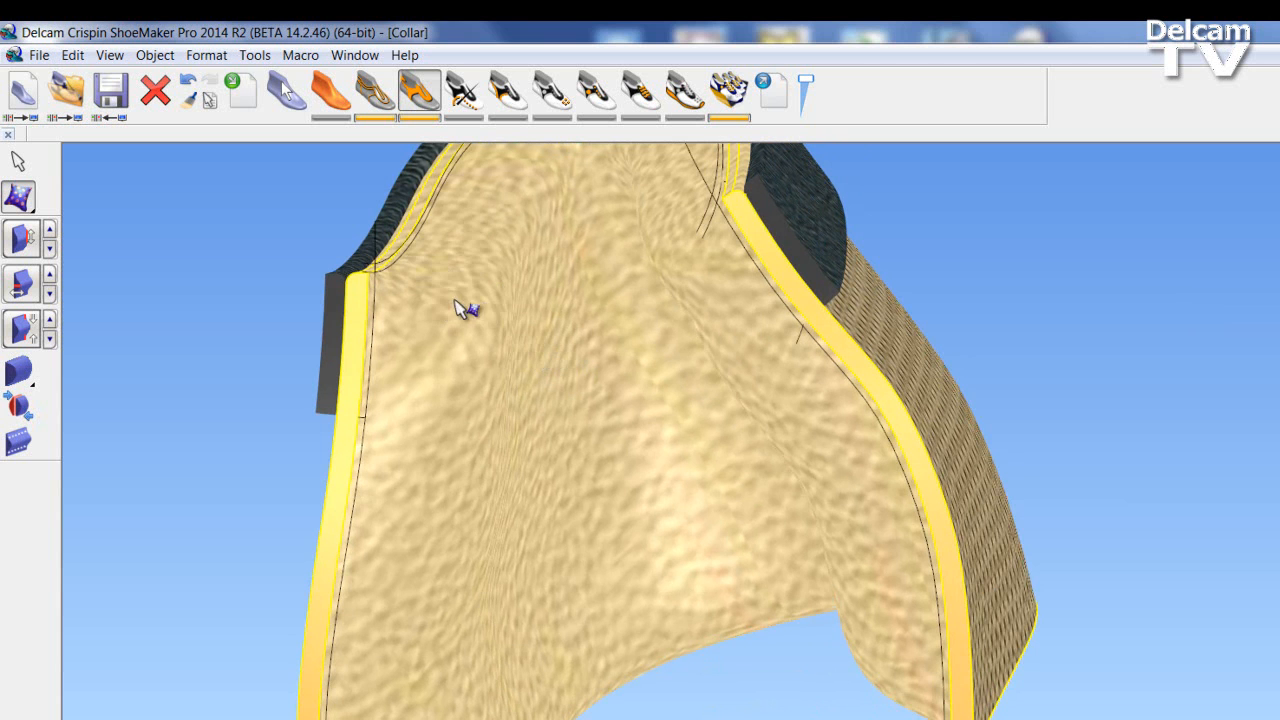
mouse_move(478, 278)
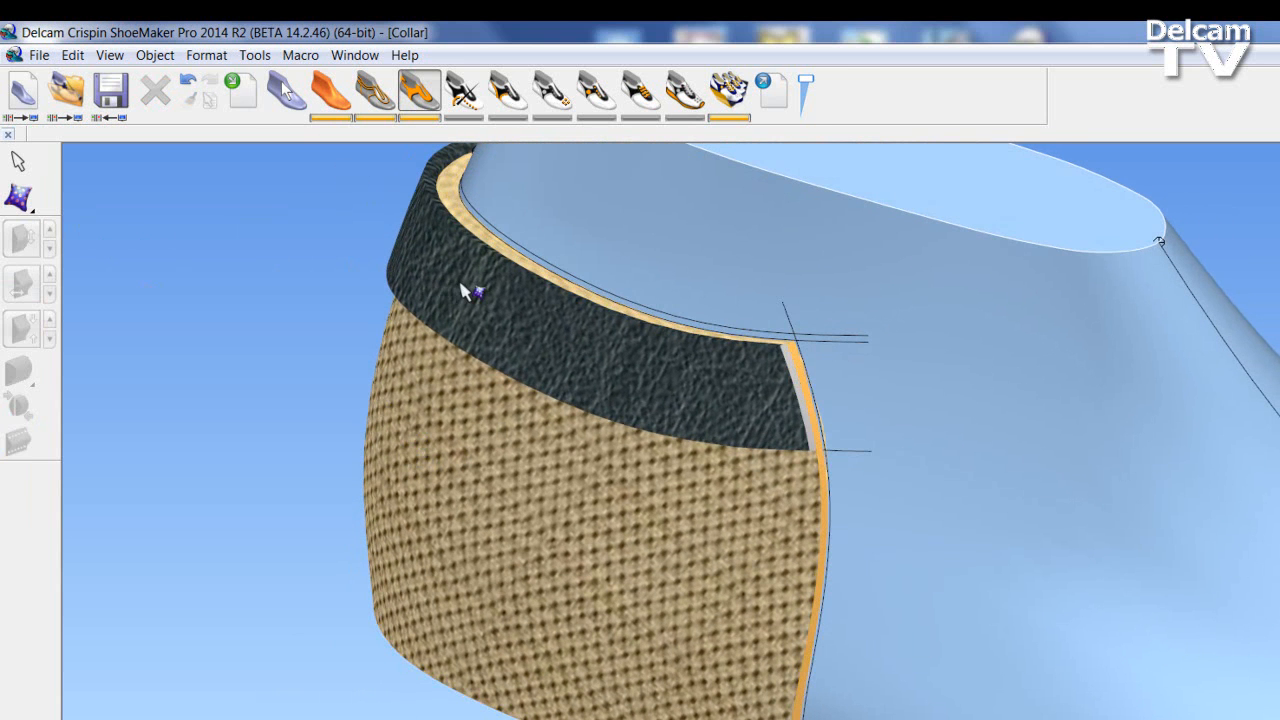
mouse_move(475, 345)
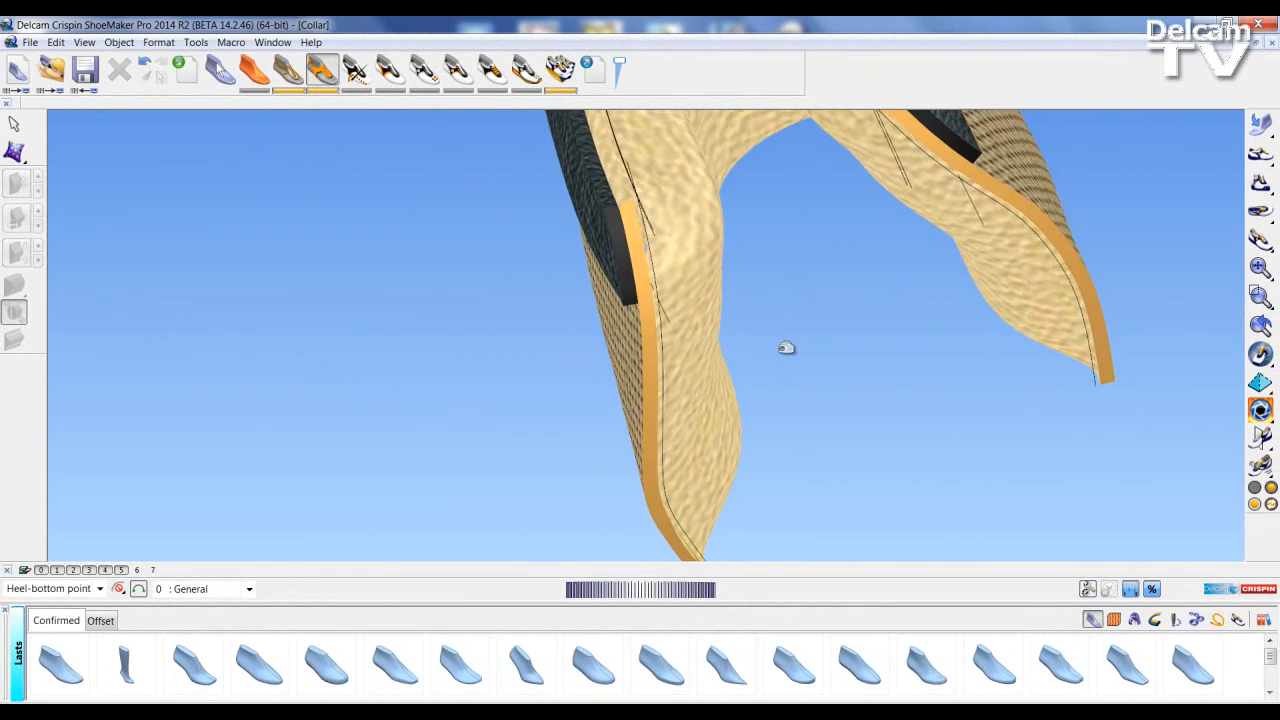
- Orbit the padded collar pieces to view them from above and inside
left_click_drag(786, 347, 714, 298)
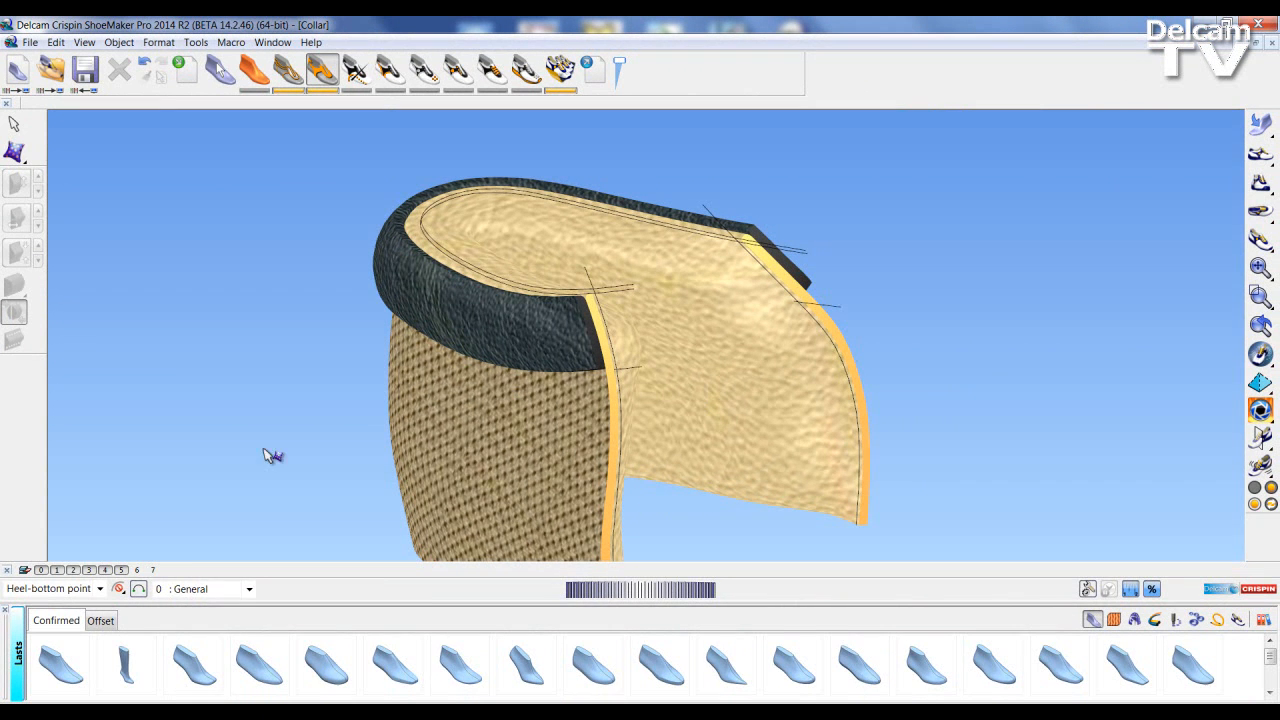
left_click(136, 570)
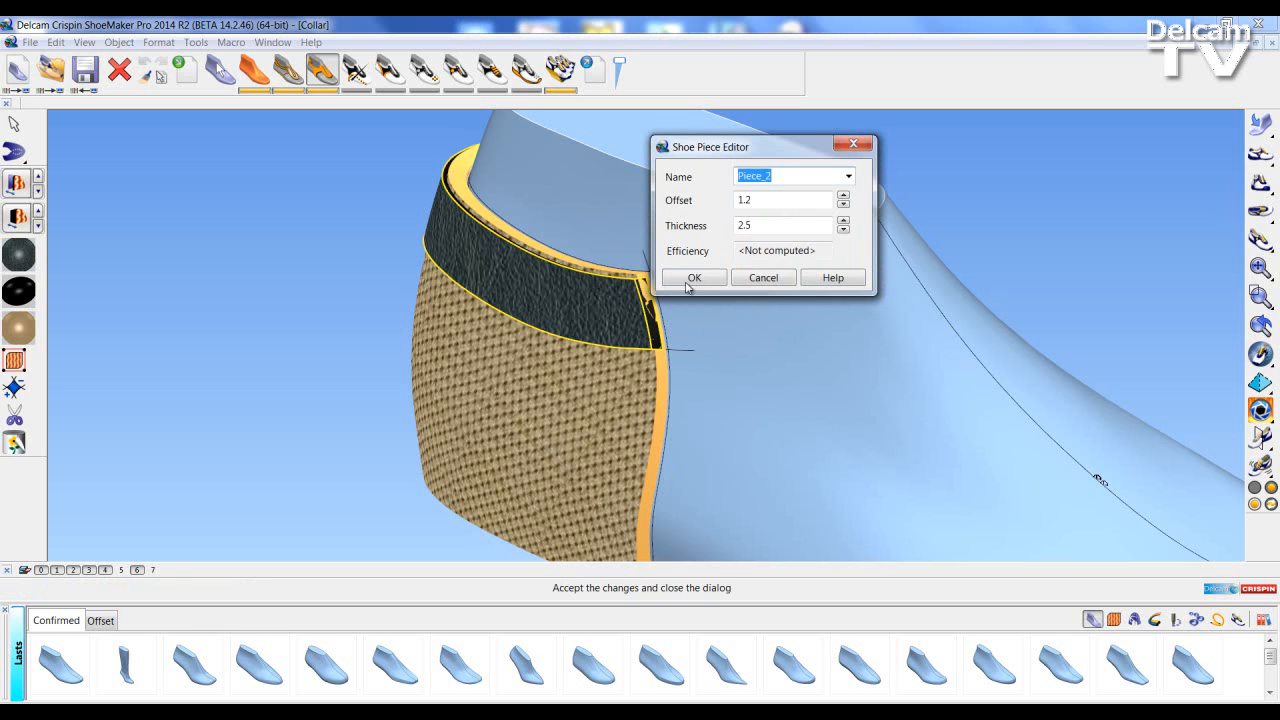
- Accept Piece_2's offset of 1.2 and thickness of 2.5 in the Shoe Piece Editor
left_click(694, 277)
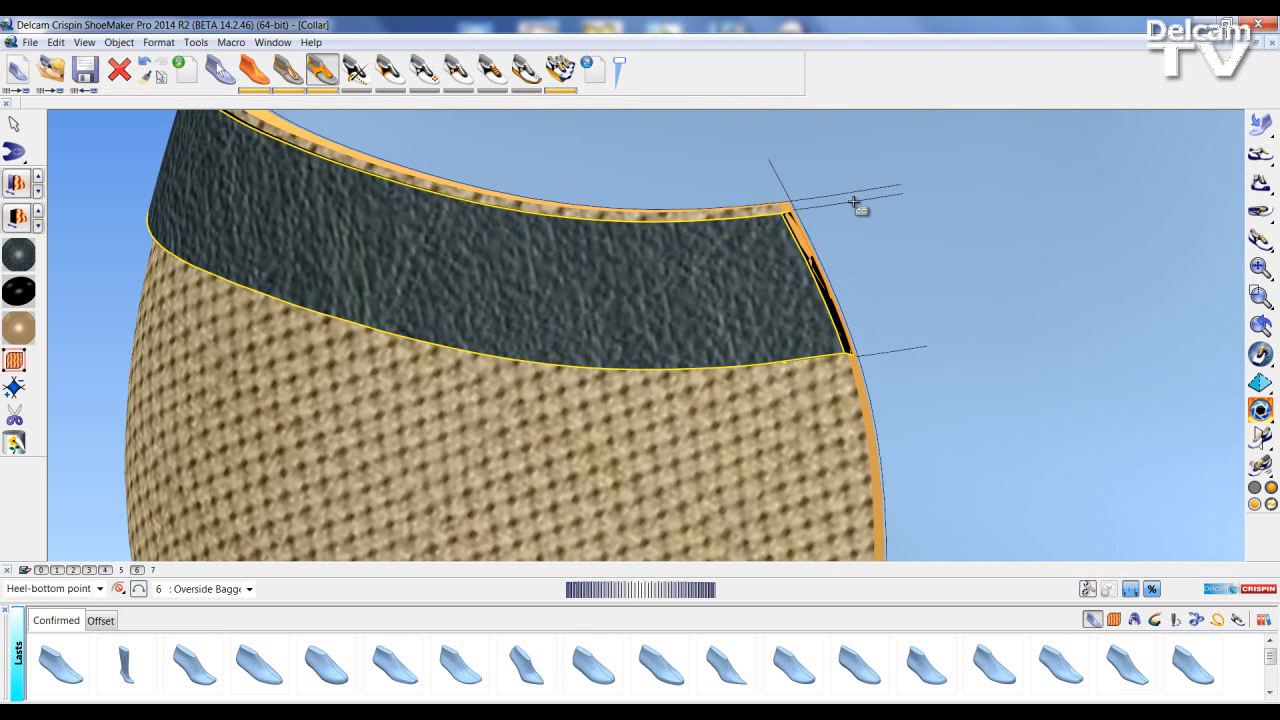
mouse_move(848, 200)
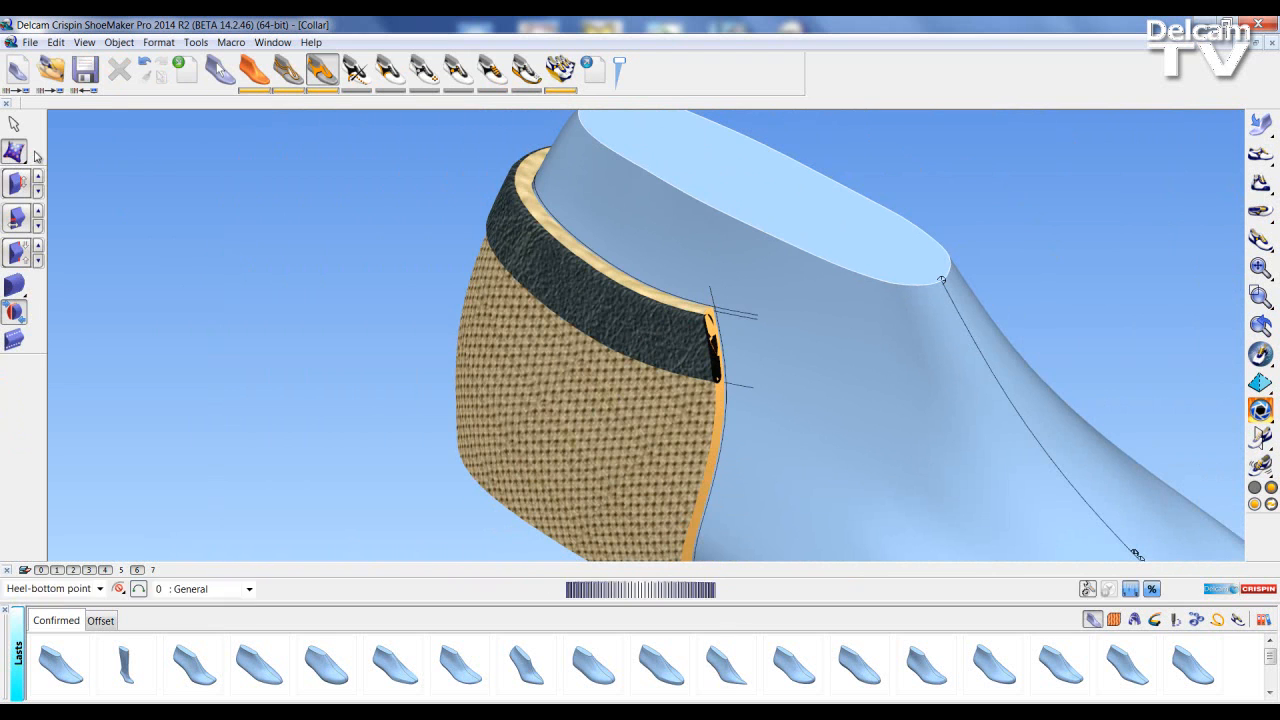
mouse_move(15, 185)
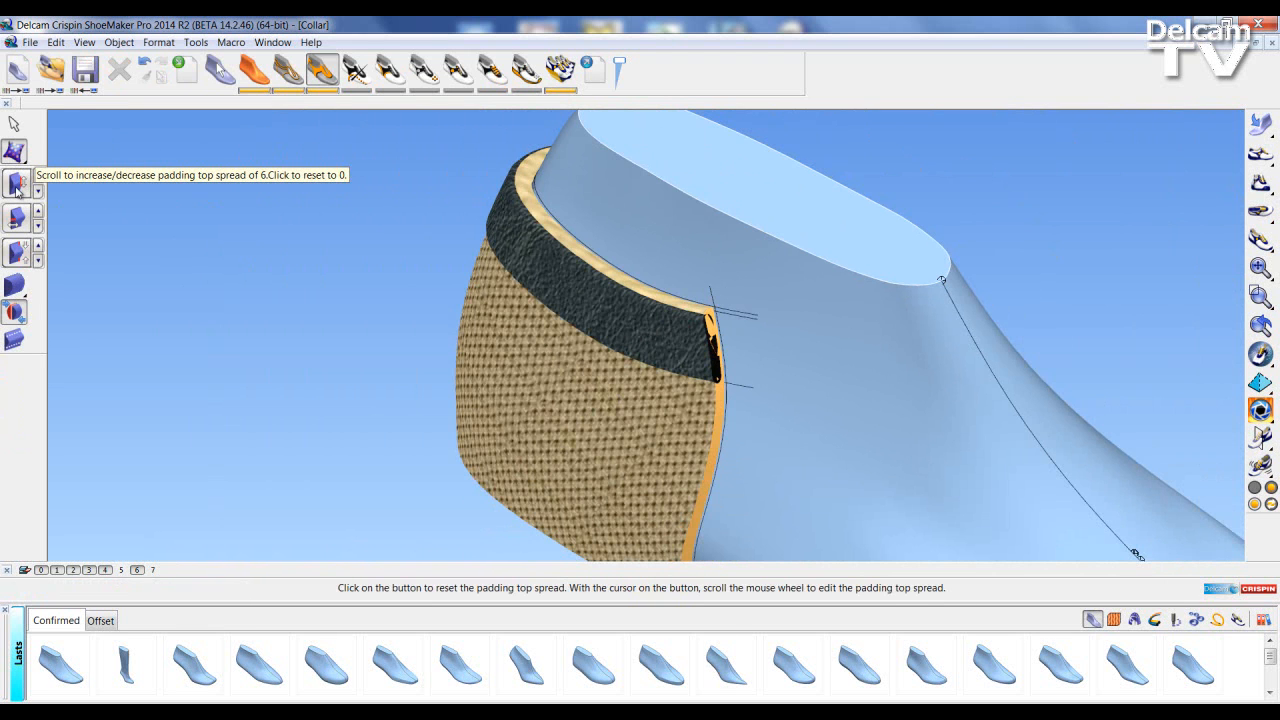
mouse_move(15, 222)
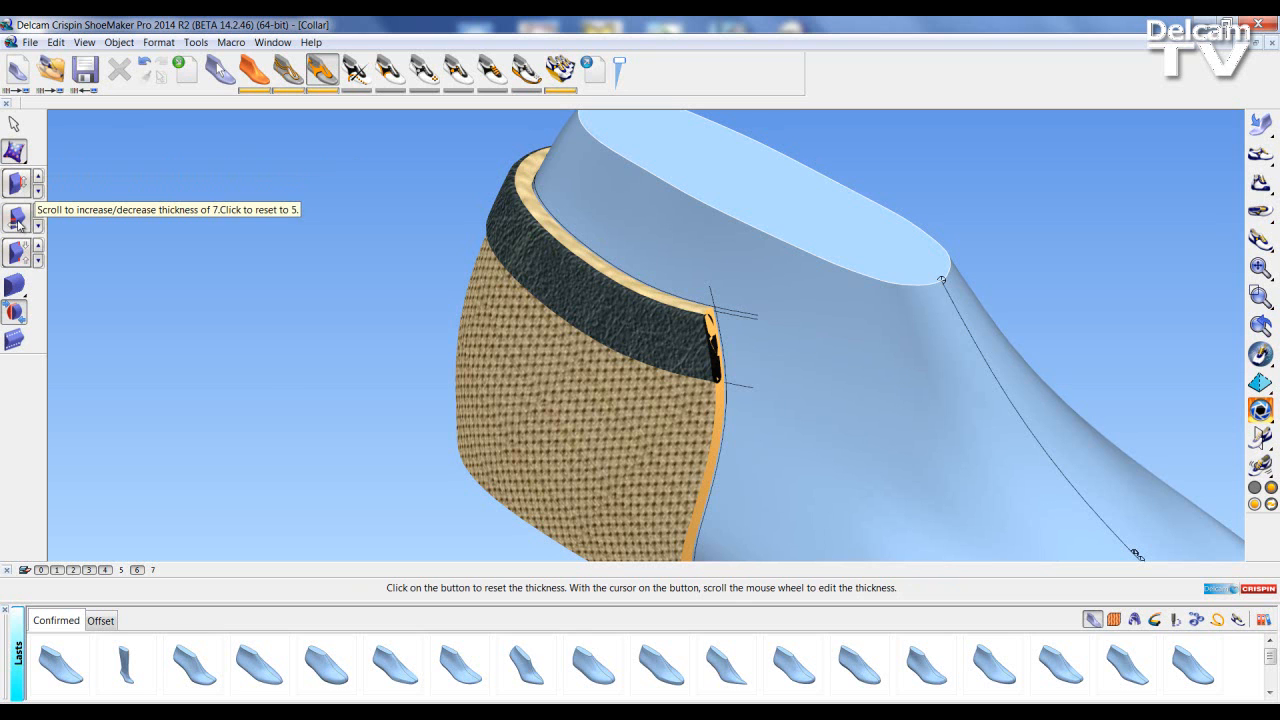
mouse_move(15, 313)
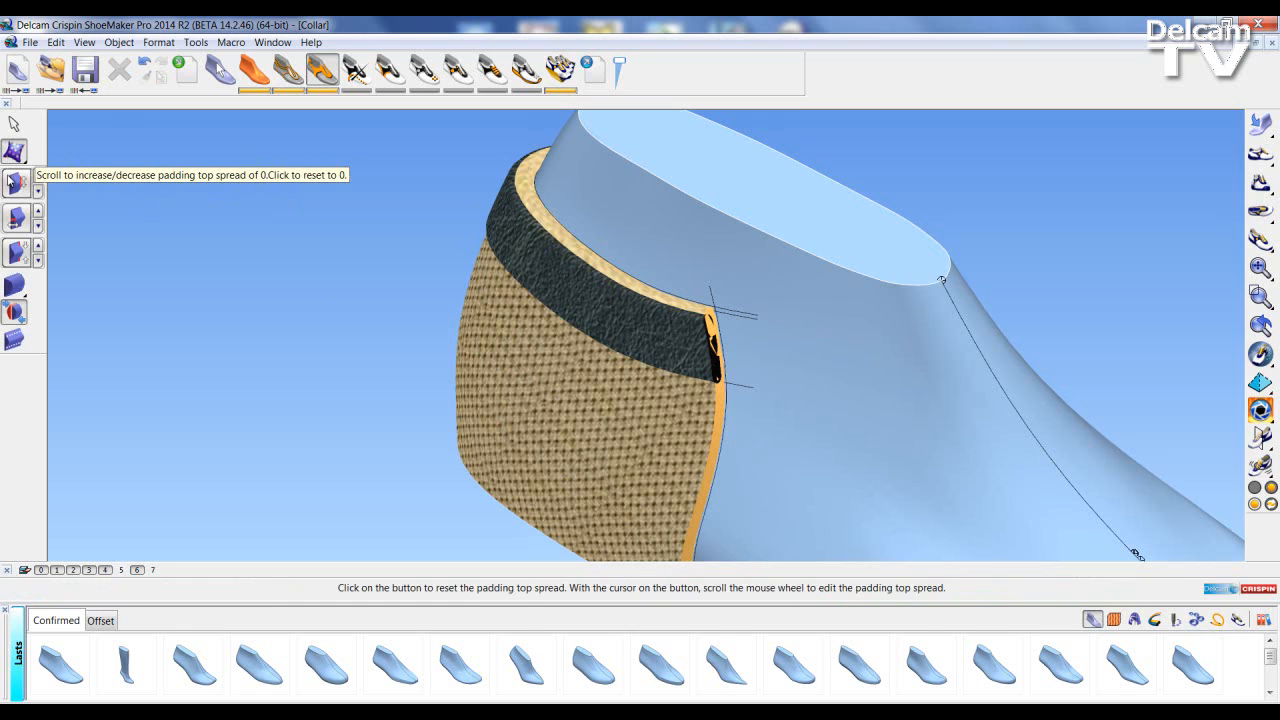
mouse_move(15, 215)
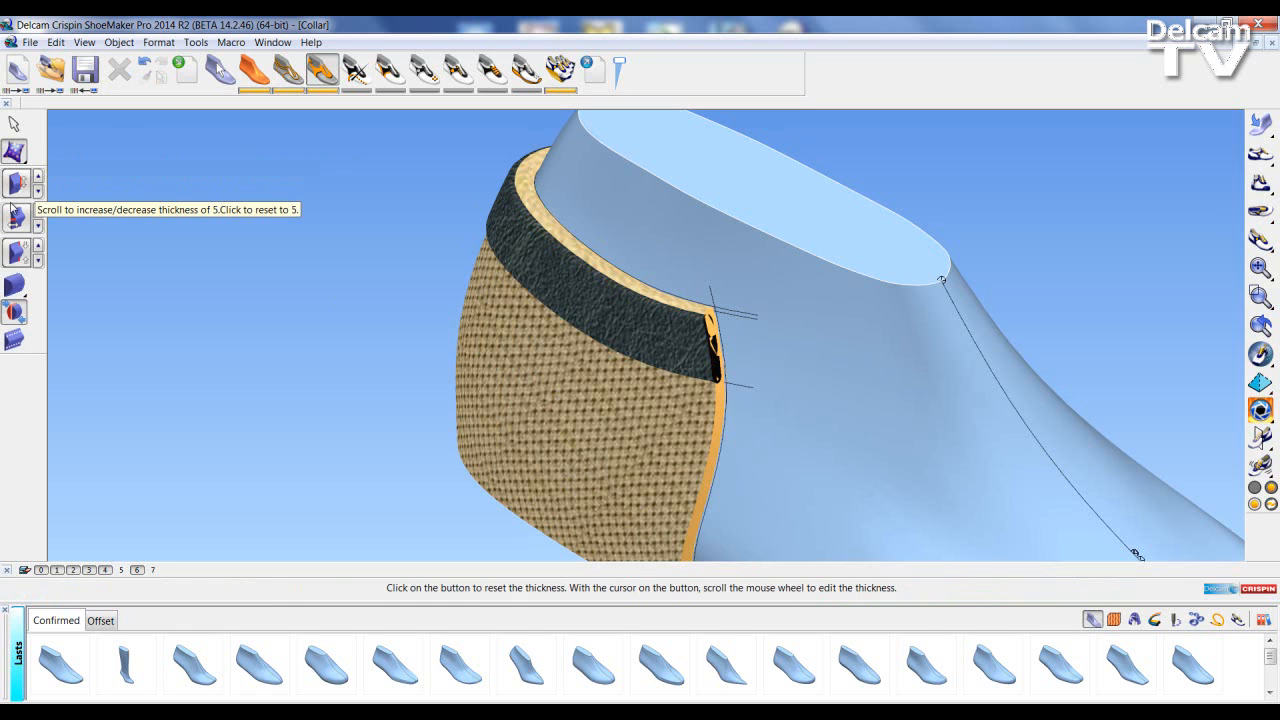
- Reset the collar band padding to top spread 0 and thickness 5
scroll("down", 3)
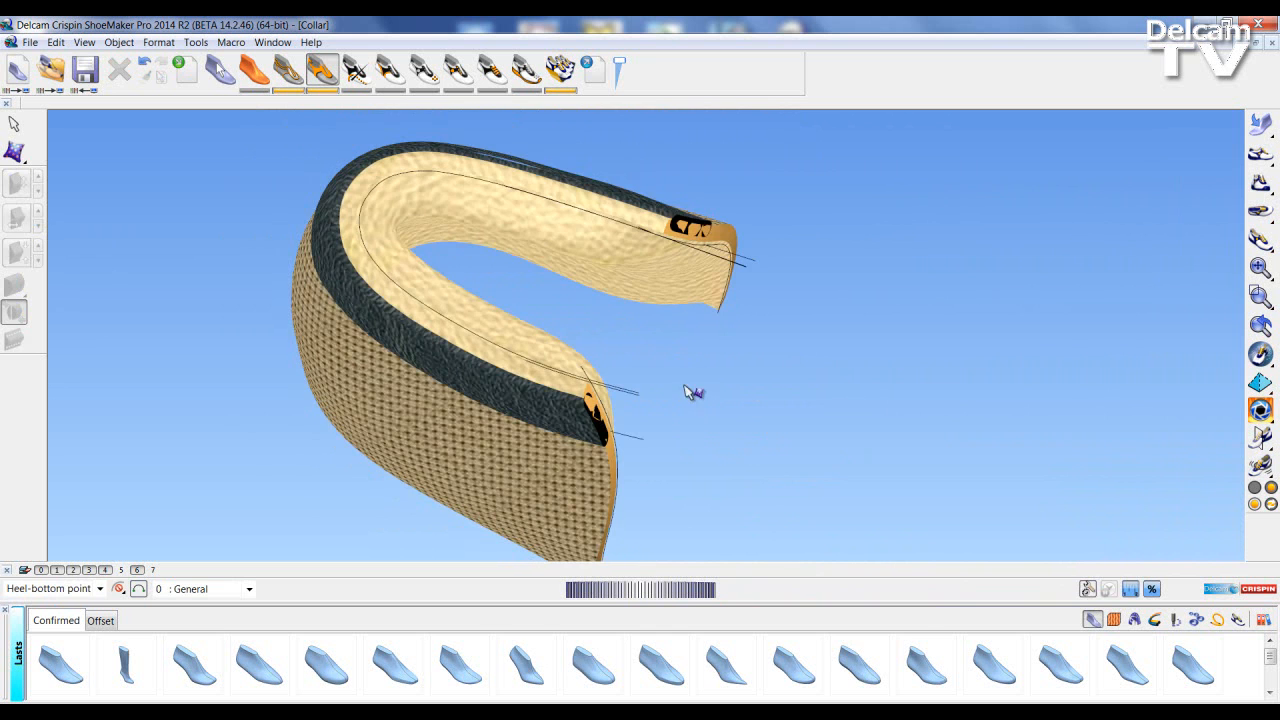
left_click_drag(690, 392, 425, 255)
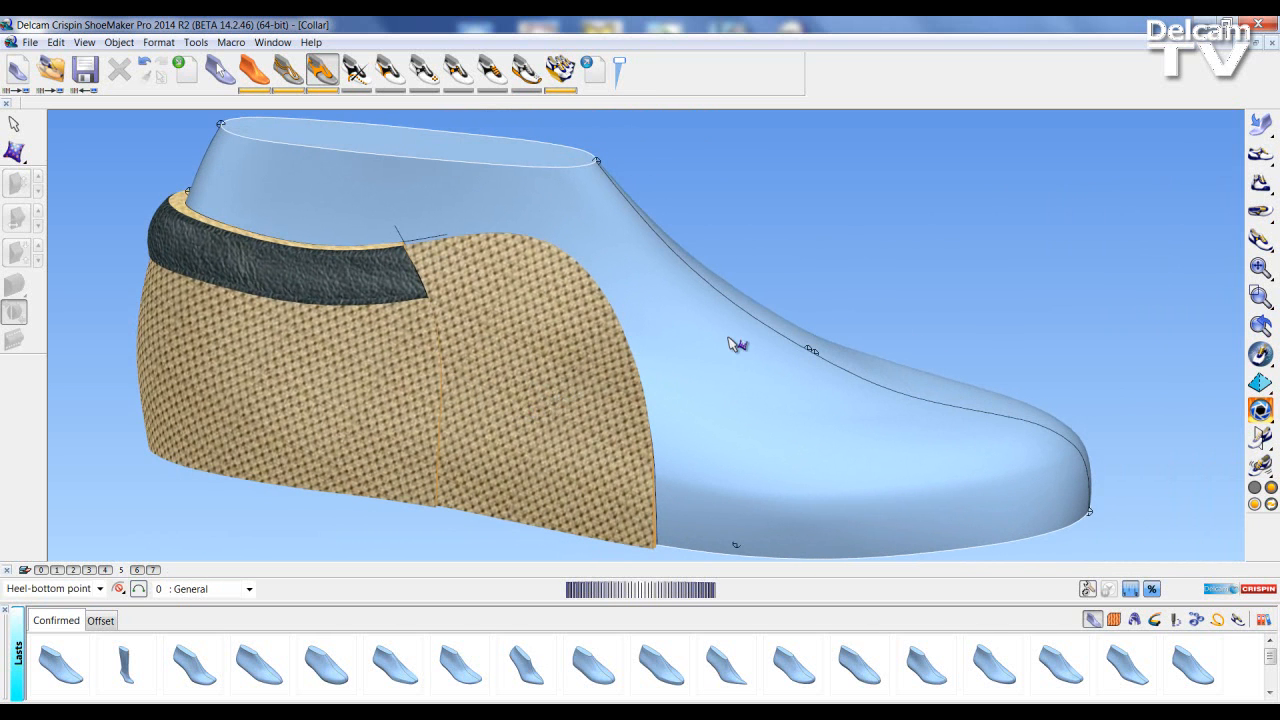
- Select the textile panel to pad inside its small outlined boundary
left_click(14, 150)
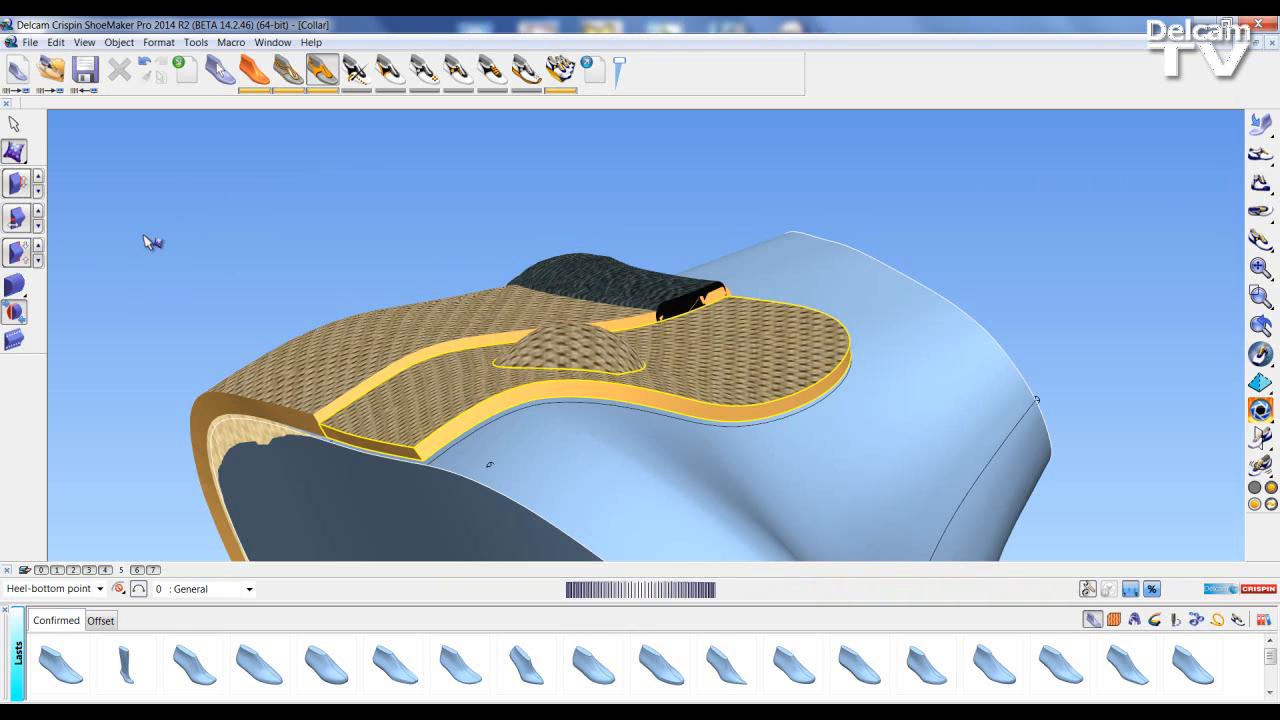
mouse_move(15, 185)
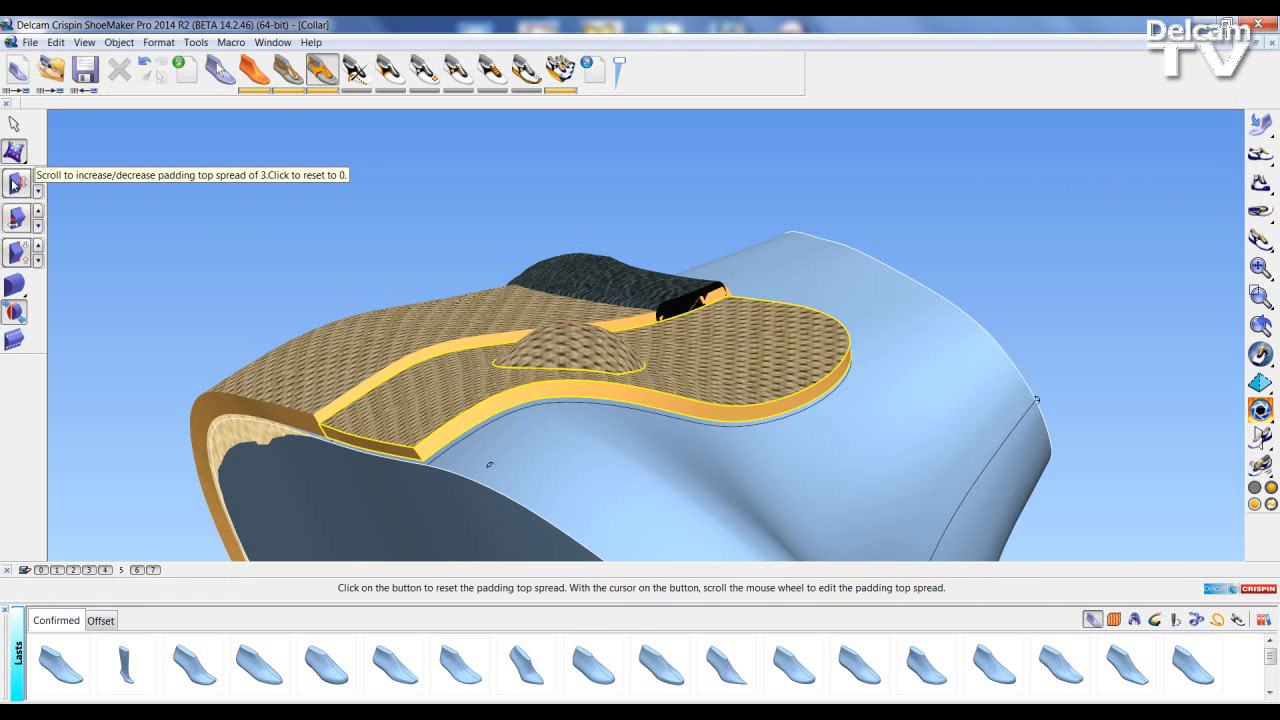